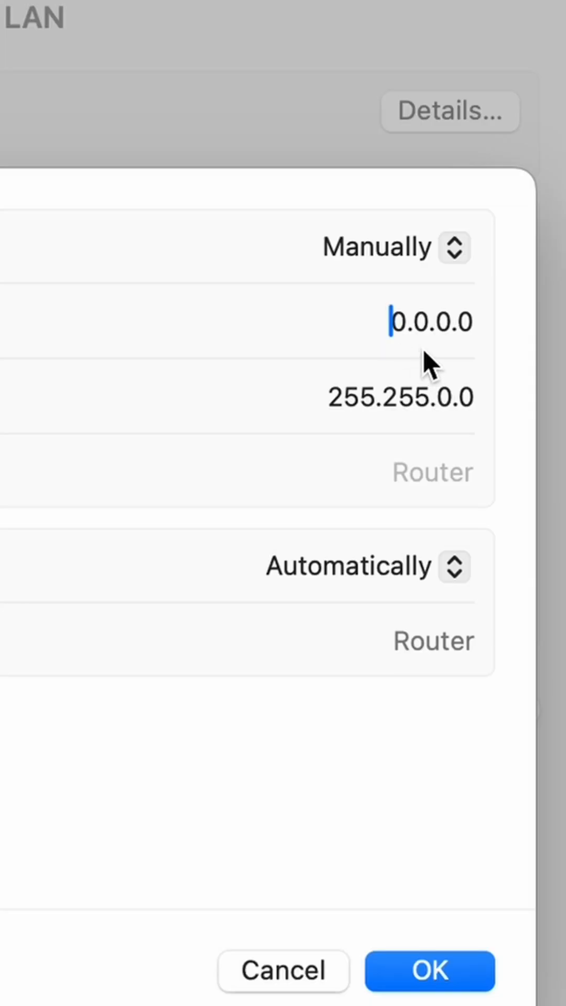
mouse_move(417, 359)
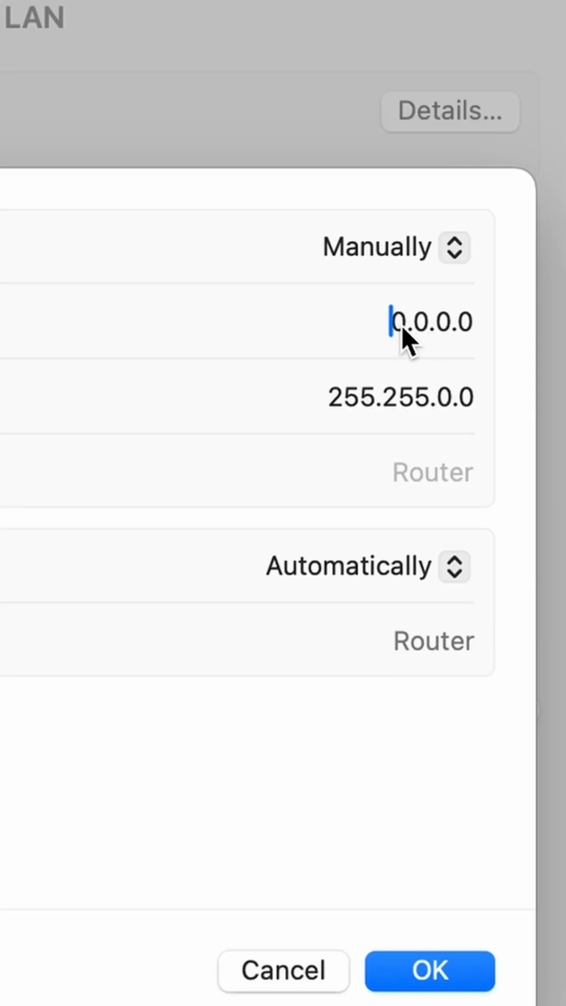
Set the LAN connection to manual IP 192.168.1.2, mask 255.255.255.0, and confirm
type("192.168.1.2")
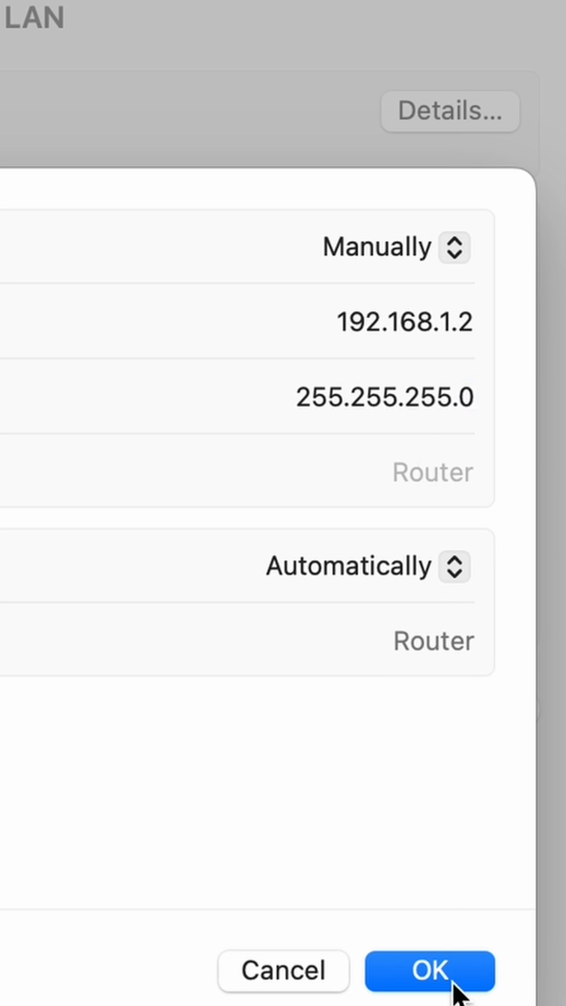
left_click(430, 972)
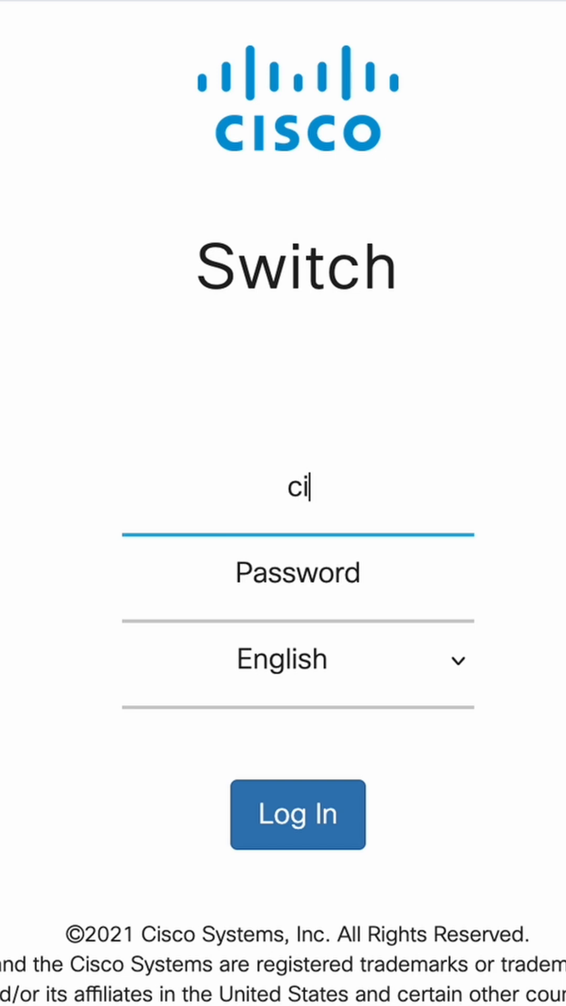
Enter the user name and password on the Cisco switch login page and log in
left_click(297, 814)
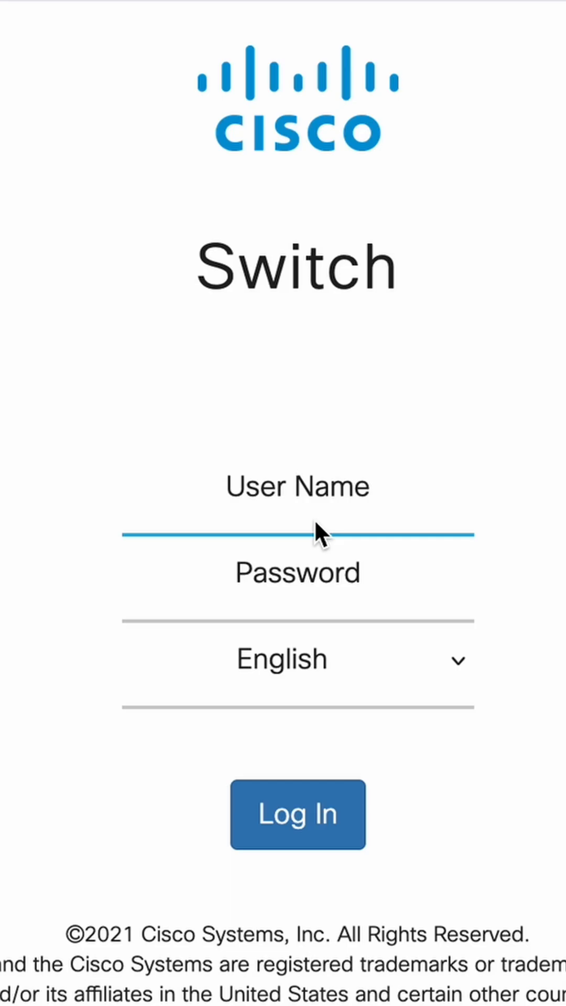
left_click(297, 814)
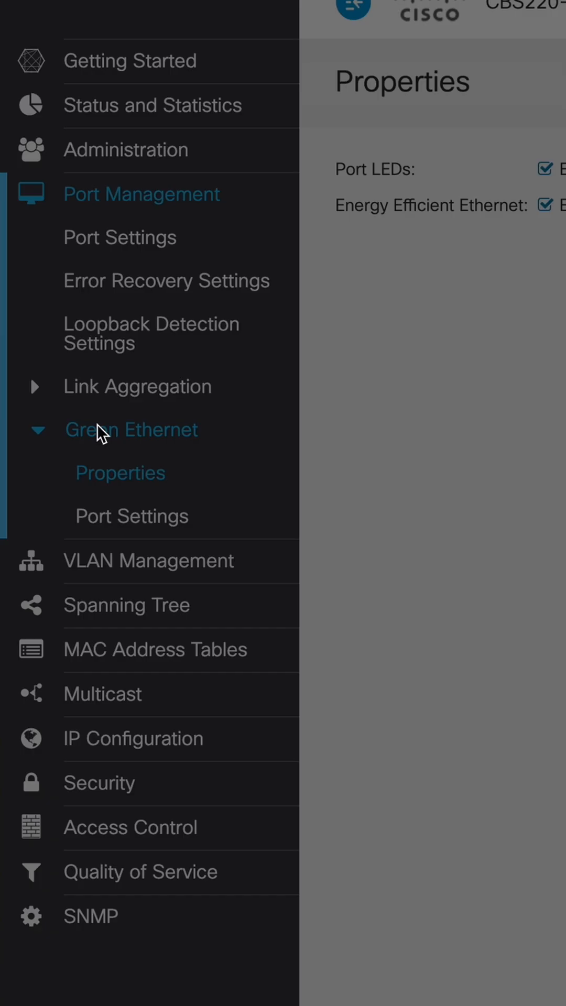
Uncheck Energy Efficient Ethernet in Green Ethernet Properties and apply
left_click(475, 224)
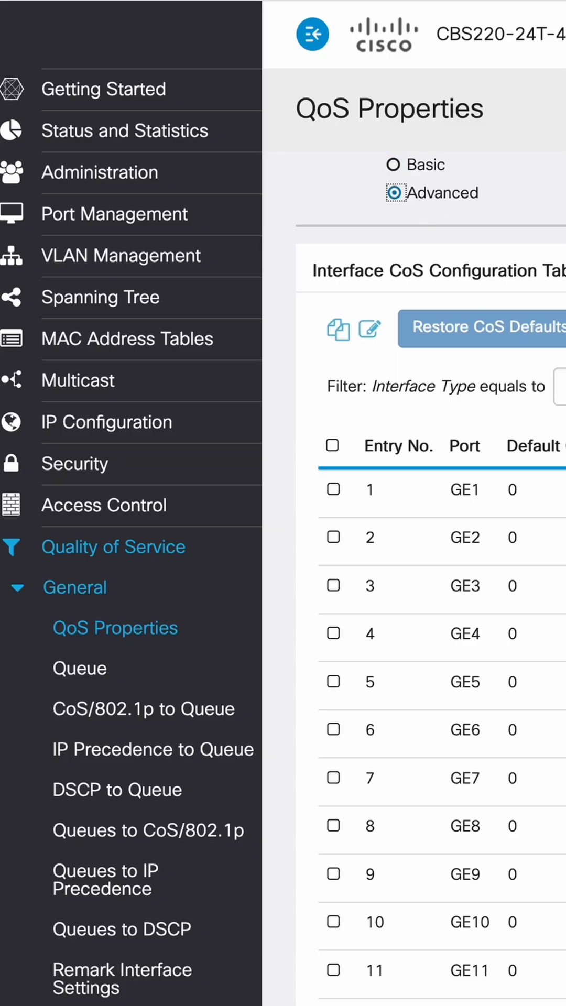
Select Advanced QoS mode in QoS Properties and apply it
left_click(80, 669)
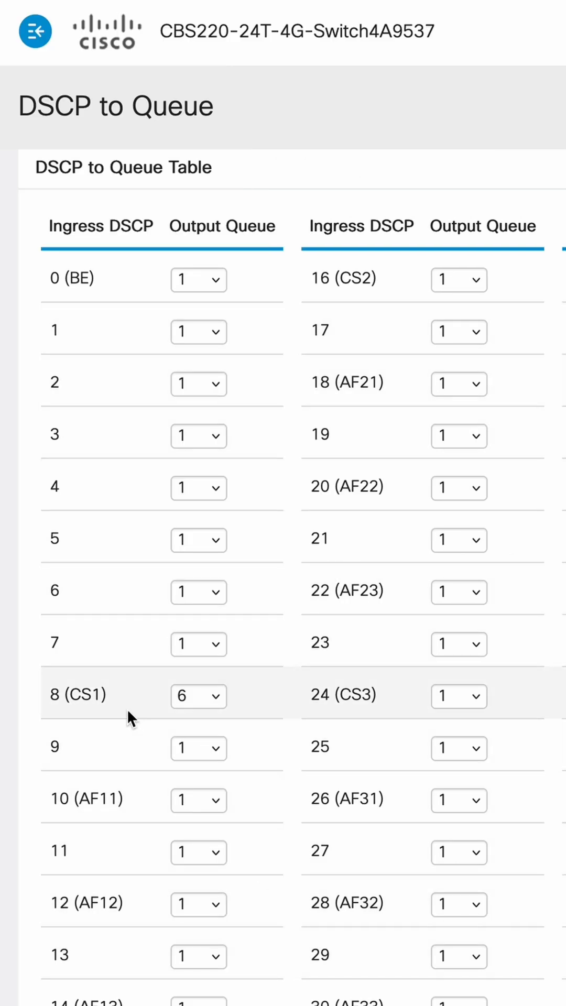
Assign output queue 6 to DSCP 8 (CS1) and queue 7 to DSCP 46 (EF)
scroll("down", 3)
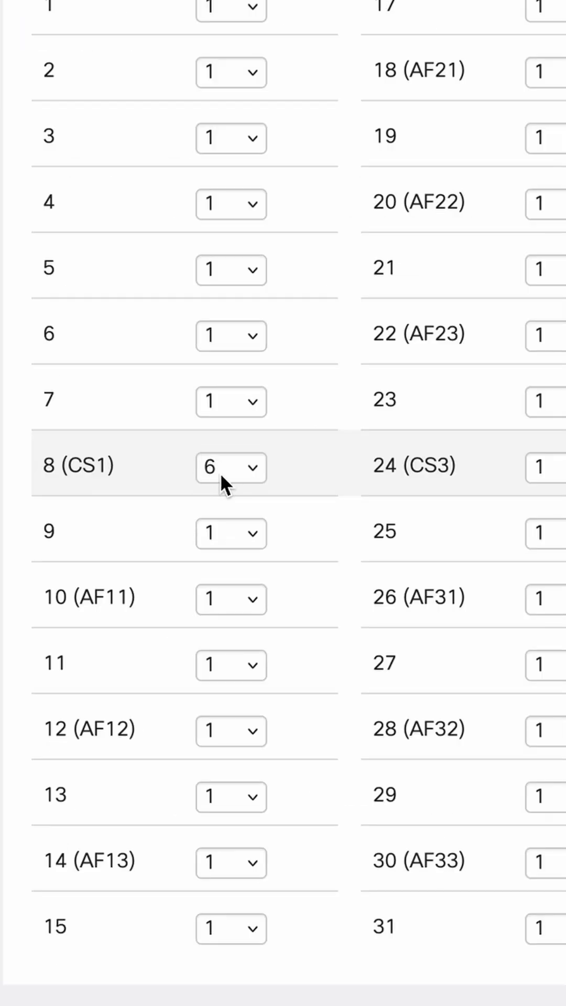
scroll("down", 3)
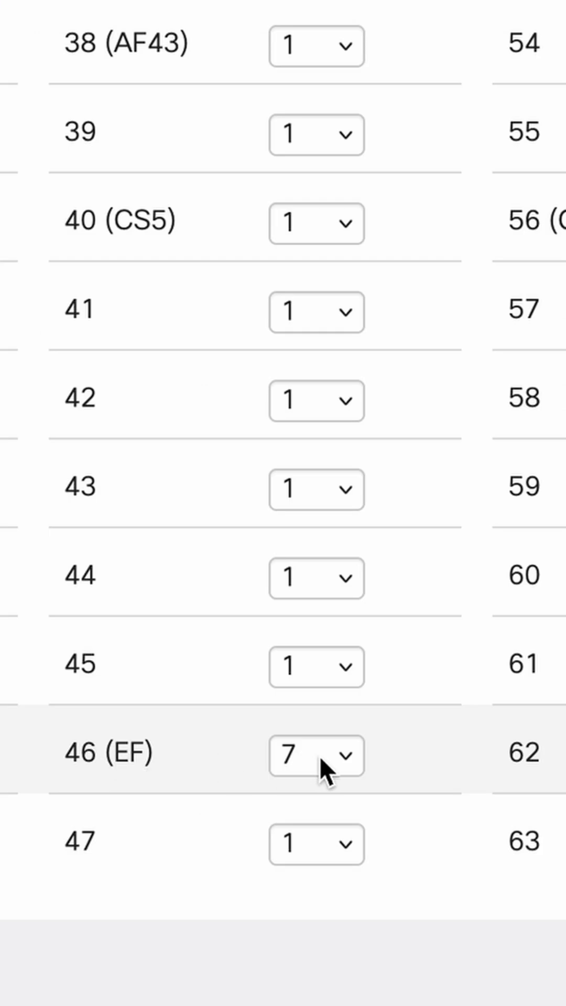
scroll("down", 3)
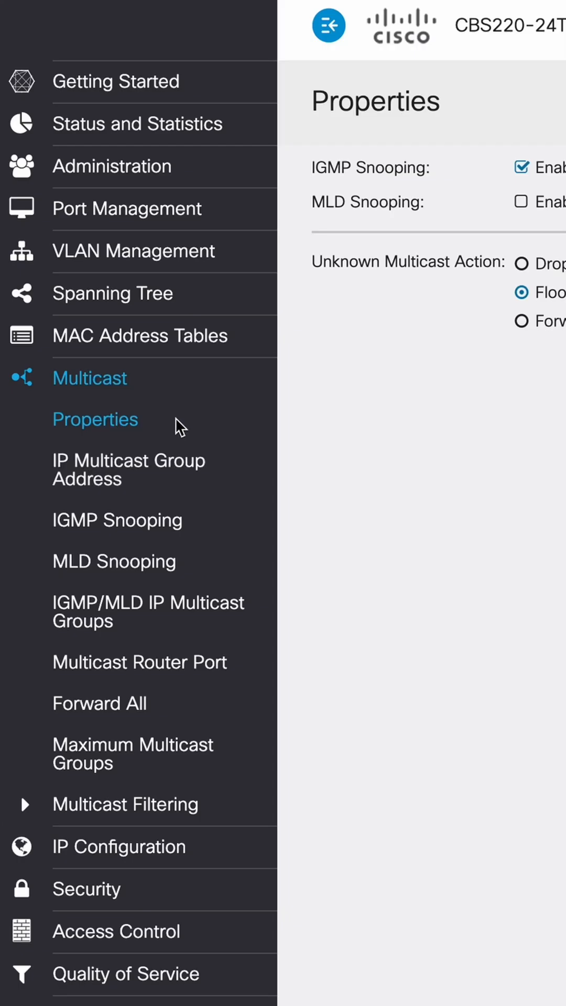
Apply IGMP Snooping Enable in Multicast Properties, then show the IGMP Snooping VLAN table
left_click(329, 27)
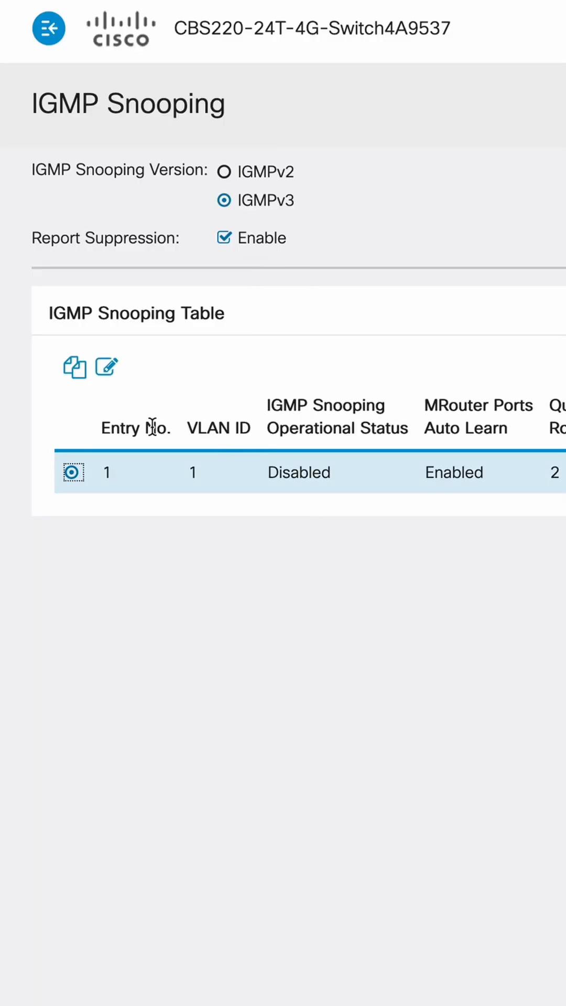
Edit VLAN 1: enable IGMP snooping and the IGMPv3 querier, then apply
left_click(106, 368)
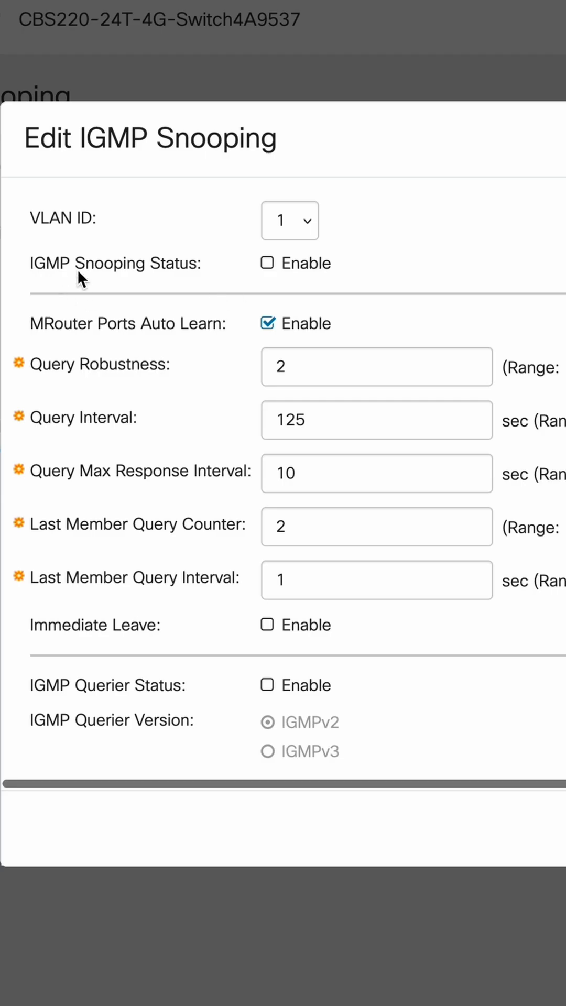
left_click(266, 263)
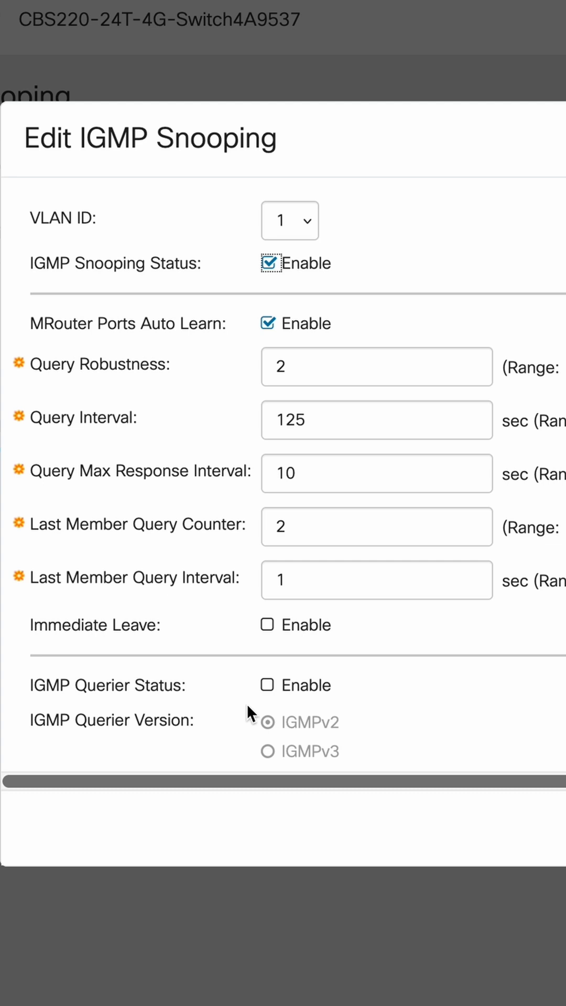
left_click(266, 685)
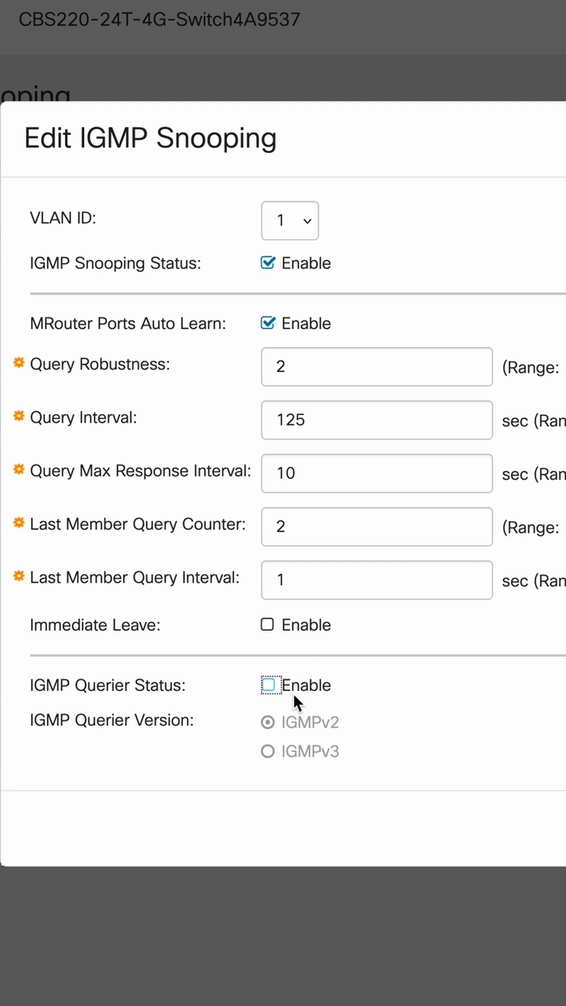
left_click(266, 751)
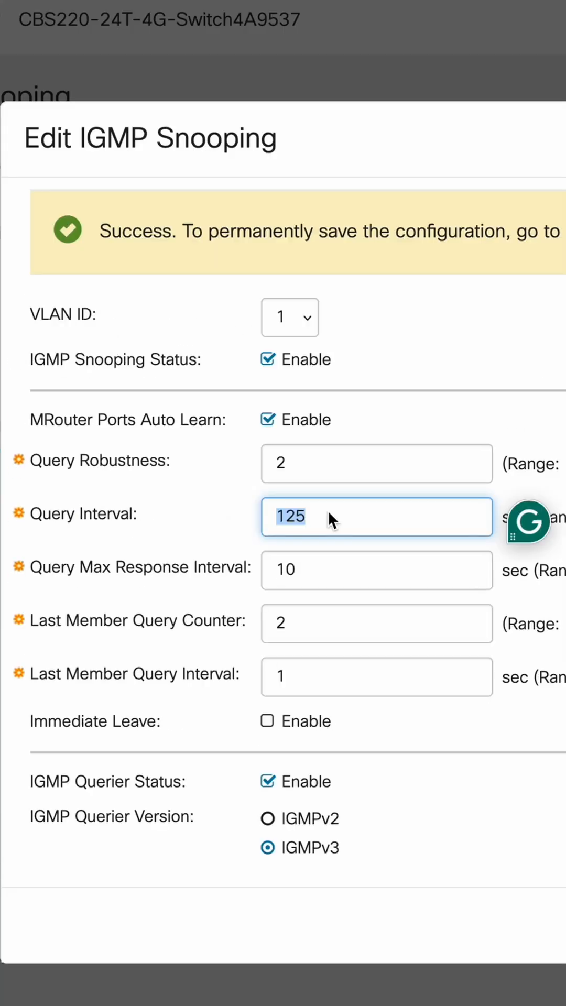
Set VLAN 1's IGMP Query Interval to 30 seconds and apply
type("30")
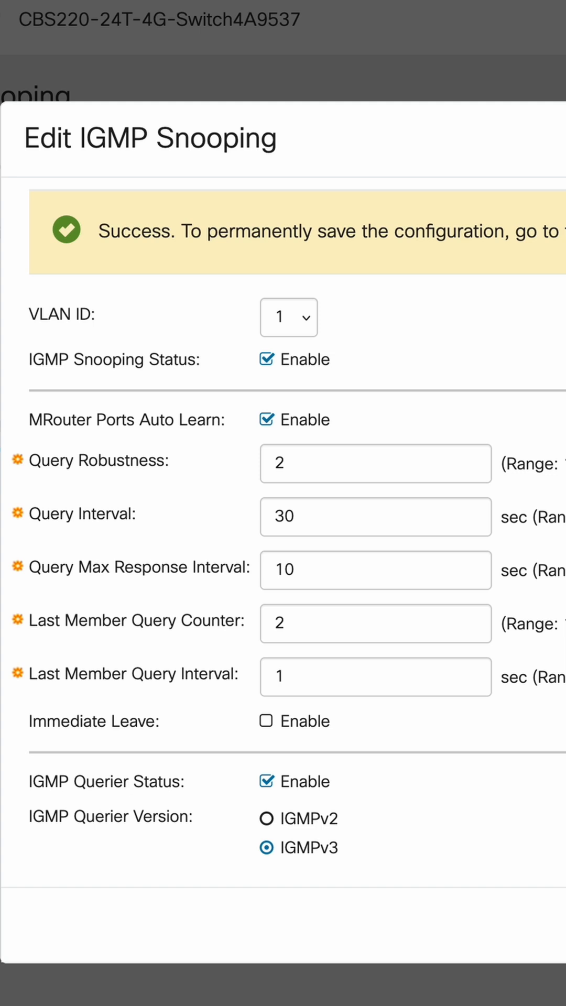
mouse_move(295, 696)
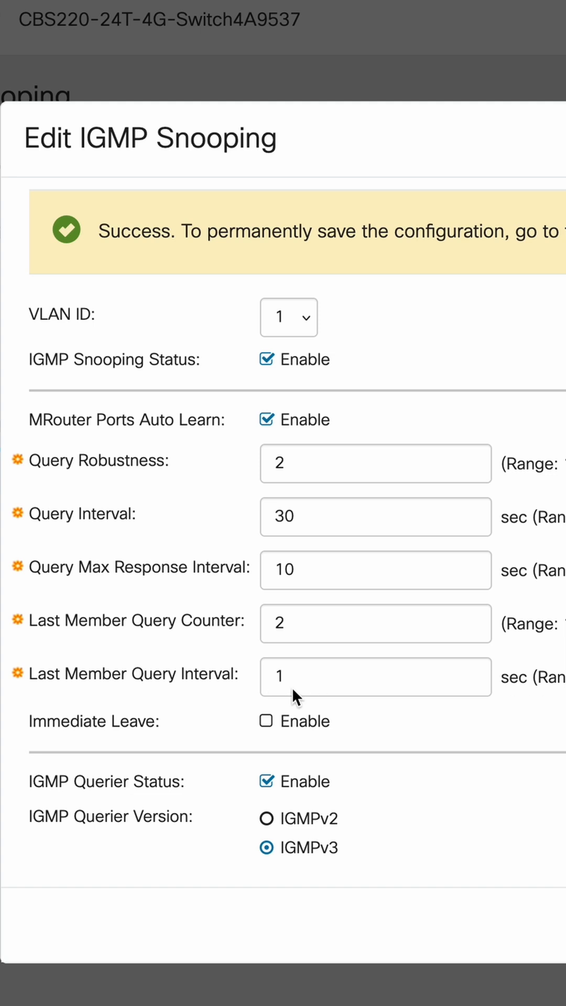
left_click(376, 677)
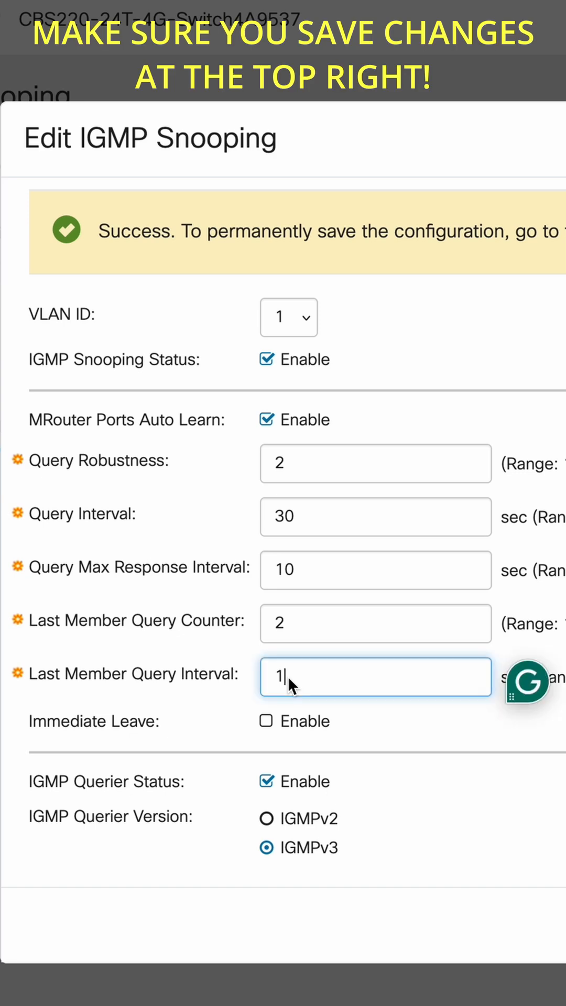